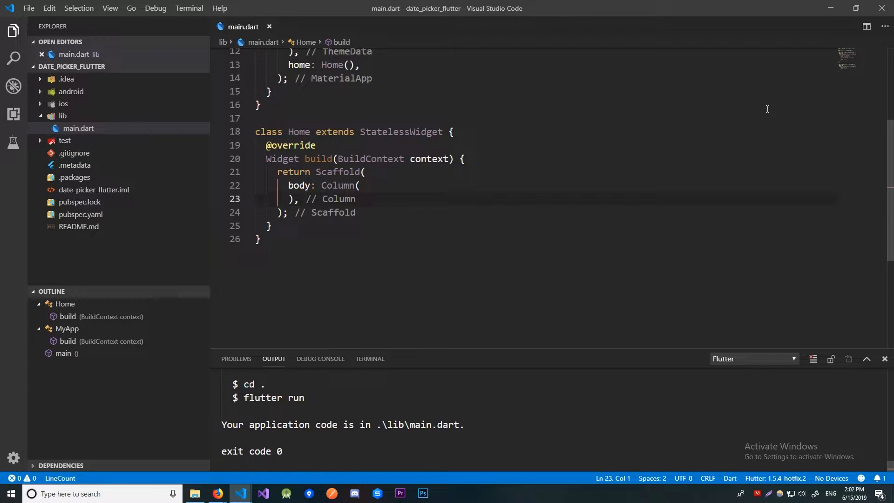
- Add a DateTime _dateTime field to Home and Quick Fix it into a StatefulWidget
{"action": "type", "text": "DateTime _dateTime;"}
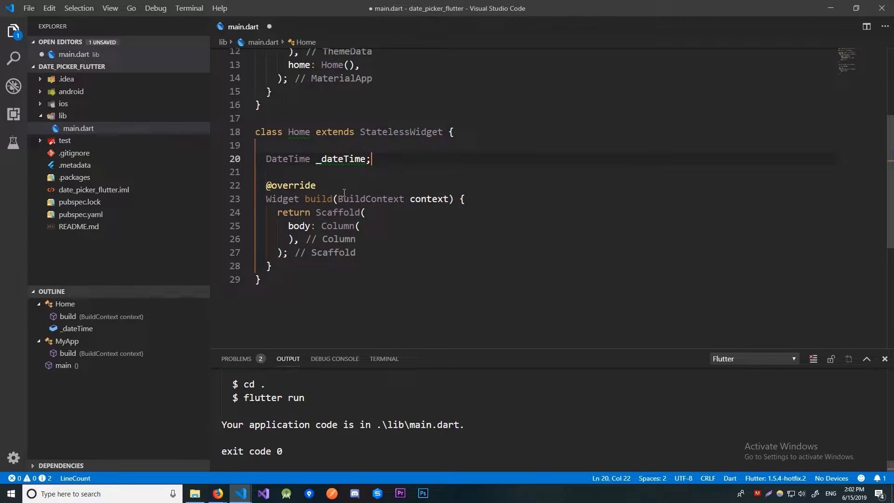
{"action": "mouse_move", "coordinate": [298, 131]}
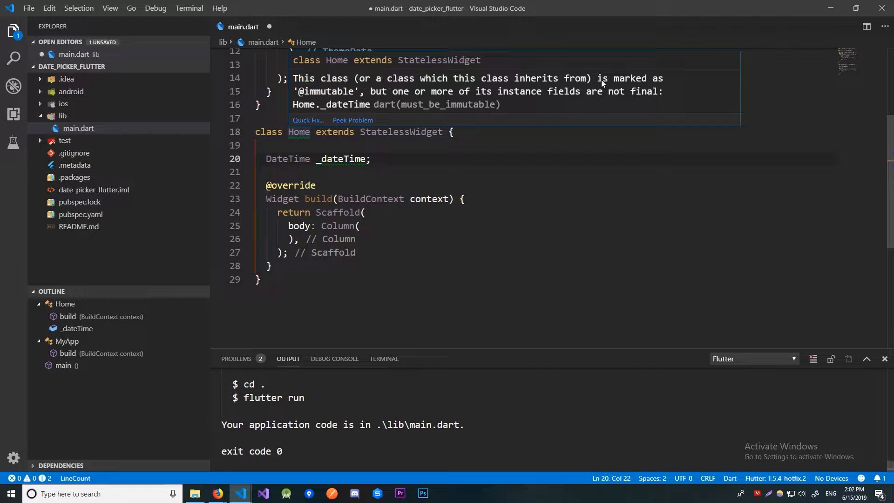
{"action": "mouse_move", "coordinate": [422, 89]}
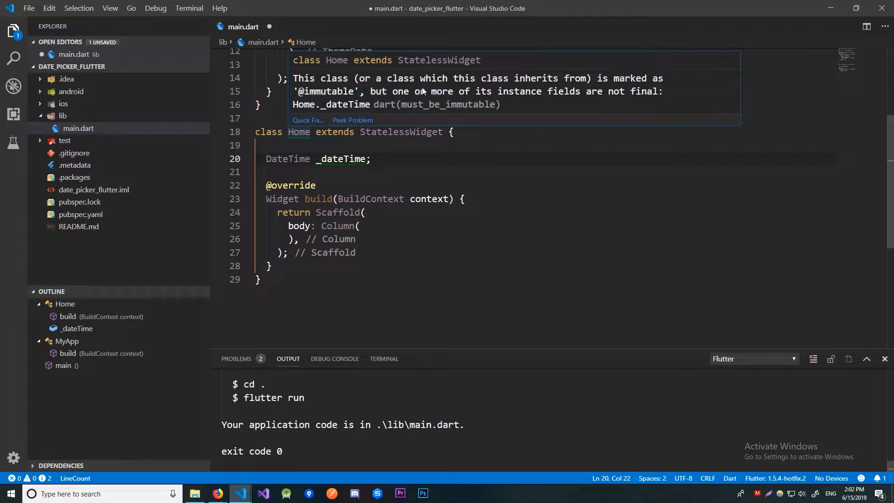
{"action": "mouse_move", "coordinate": [579, 95]}
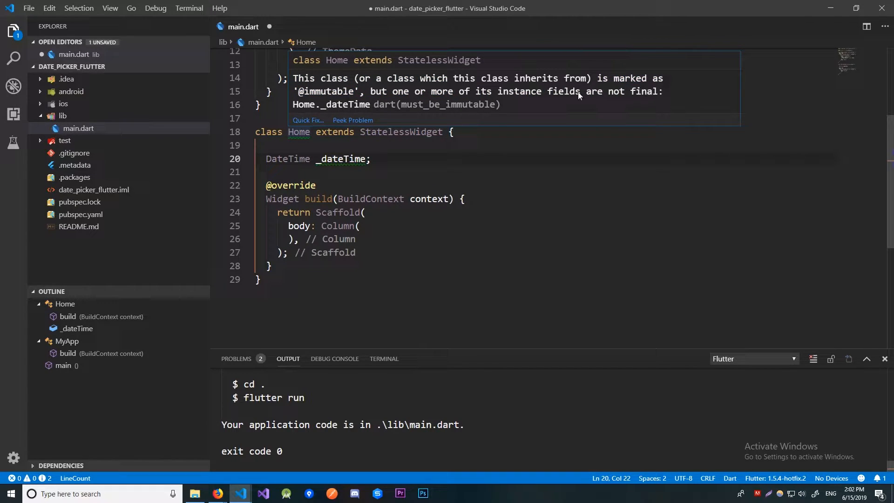
{"action": "left_click", "coordinate": [344, 159]}
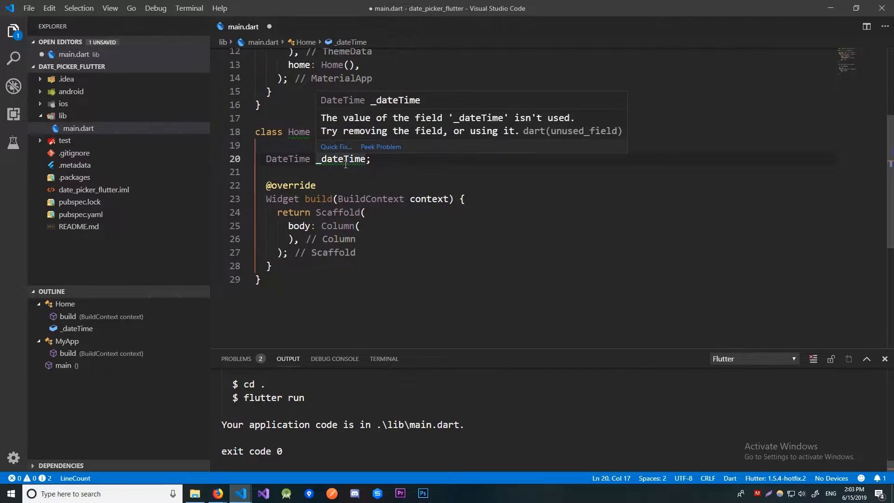
{"action": "left_click", "coordinate": [378, 171]}
{"action": "type", "text": "Text("}
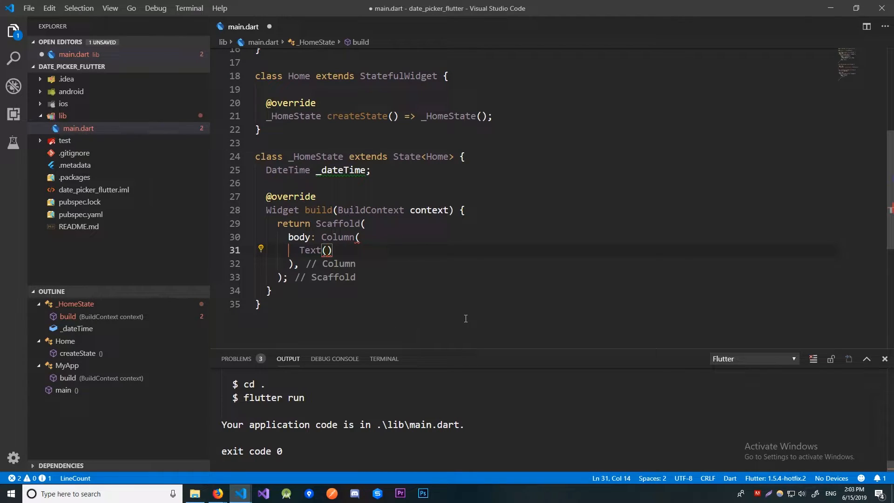
- Add a Text showing _dateTime or 'Nothing has been picked yet', then start the Column's children
{"action": "type", "text": "_dateTime == null ? 'Nothing has been picked yet' : _dateTime.toString()"}
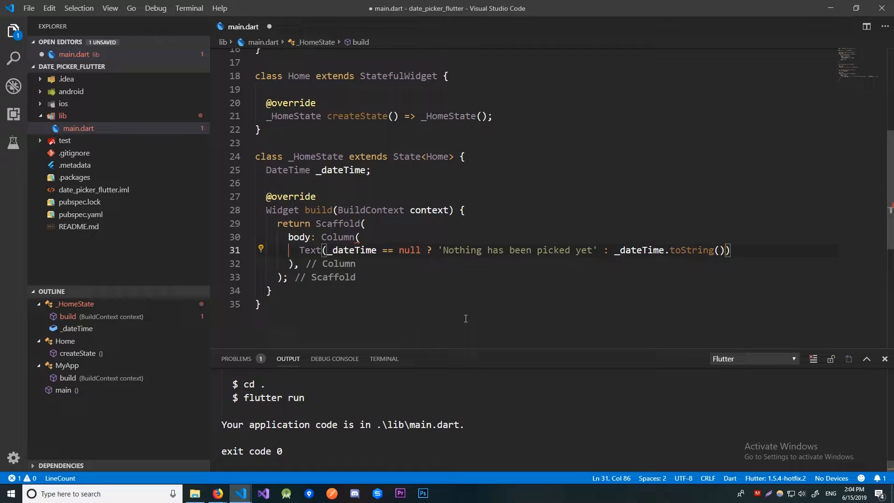
{"action": "type", "text": "children: <Widget>["}
{"action": "type", "text": "onPressed: () {},"}
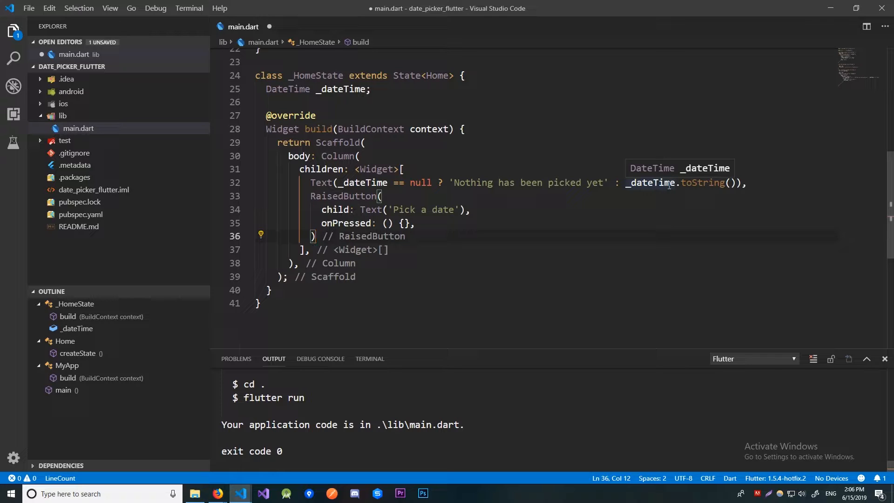
- Call showDatePicker with context, initialDate DateTime.now(), firstDate 2001 and lastDate 2222
{"action": "type", "text": "showDatePicker("}
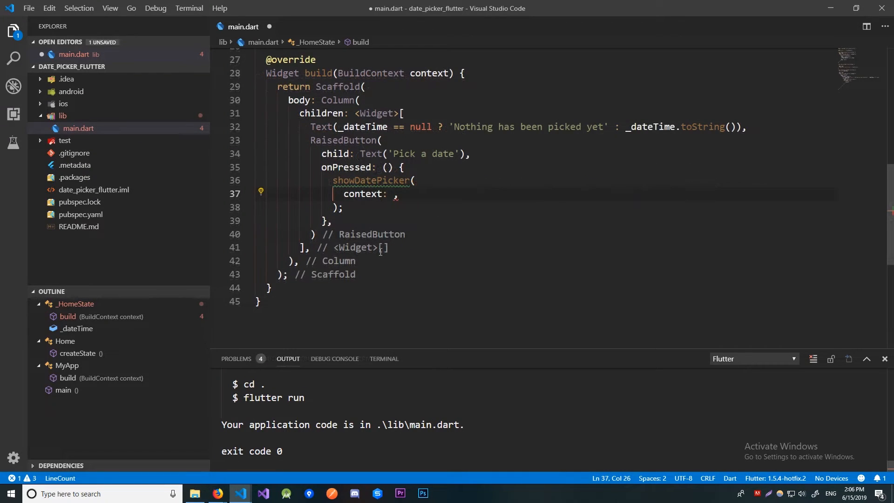
{"action": "type", "text": "context"}
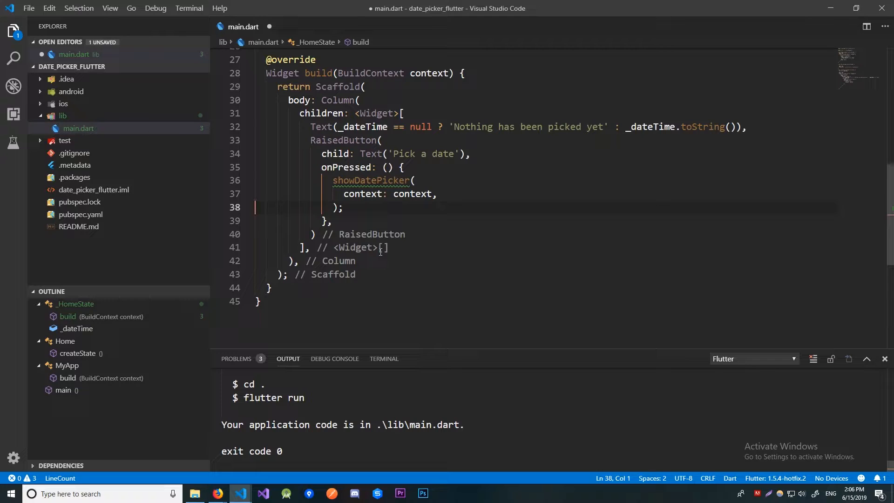
{"action": "type", "text": "initialDate: DateTime.now(),"}
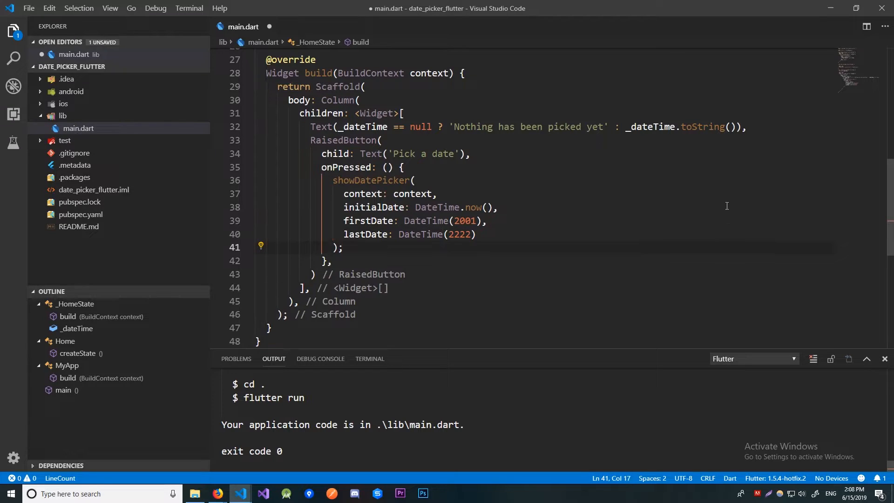
- Chain .then on showDatePicker to store the date in _dateTime via setState, and save
{"action": "type", "text": "."}
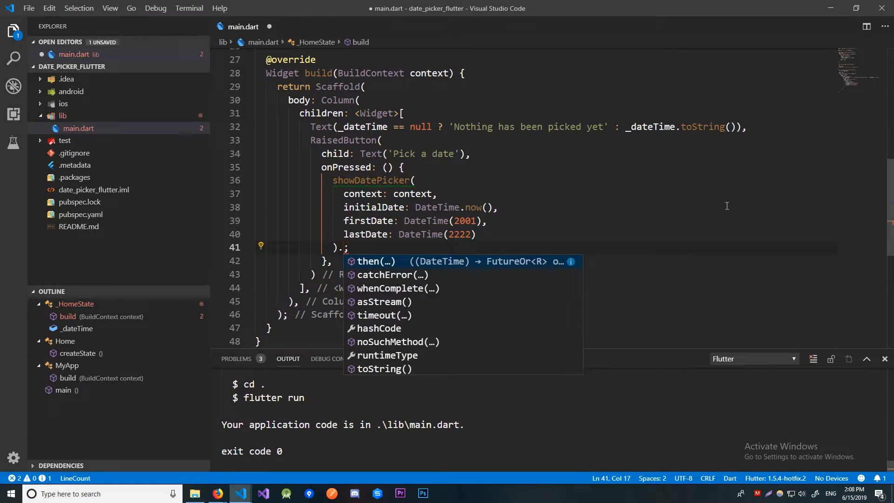
{"action": "left_click", "coordinate": [375, 261]}
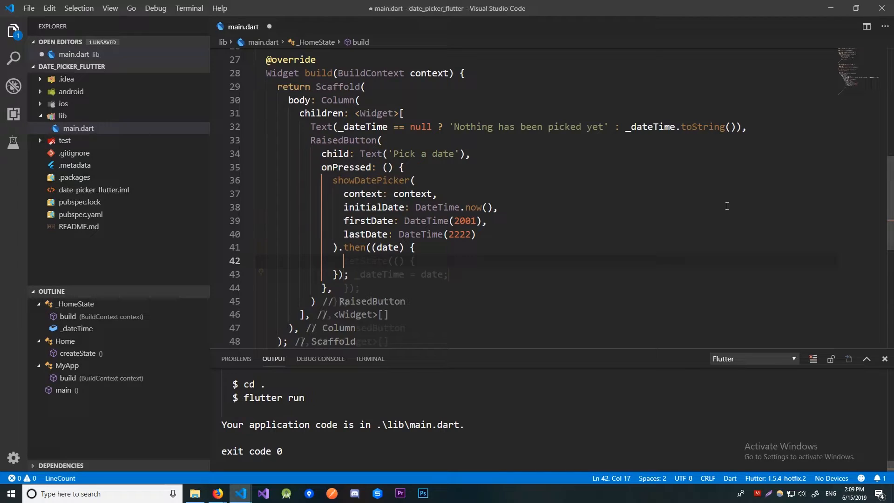
{"action": "key", "text": "Ctrl+S"}
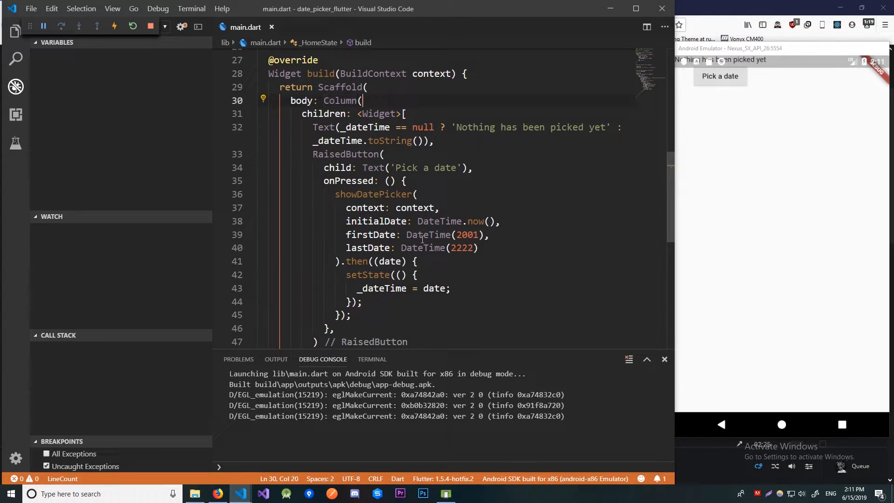
- Center the Column with MainAxisAlignment.center and set the theme's body1 font size to 21
{"action": "type", "text": "mainAxisAlignment: ,"}
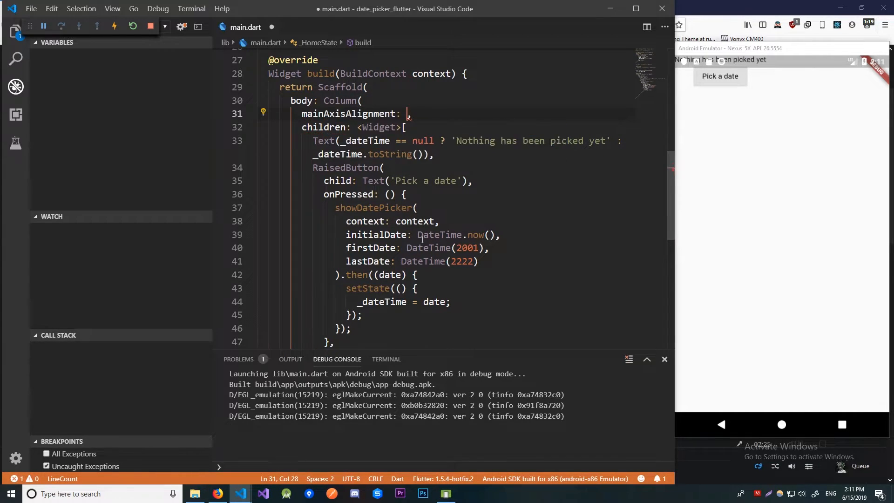
{"action": "type", "text": "Main"}
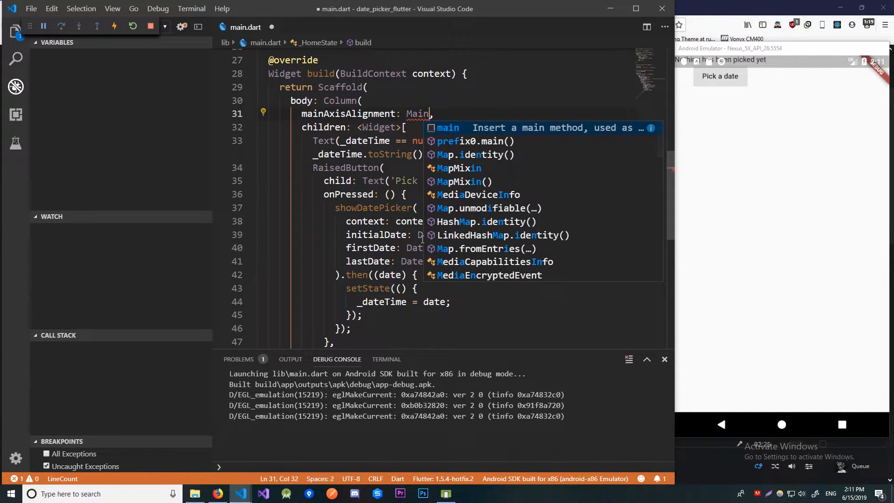
{"action": "type", "text": "AxisAlignment.center"}
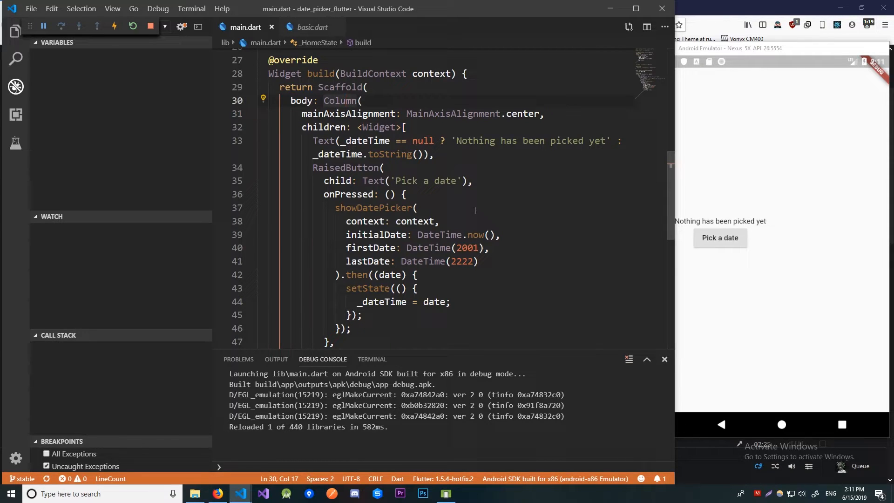
{"action": "left_click", "coordinate": [263, 99]}
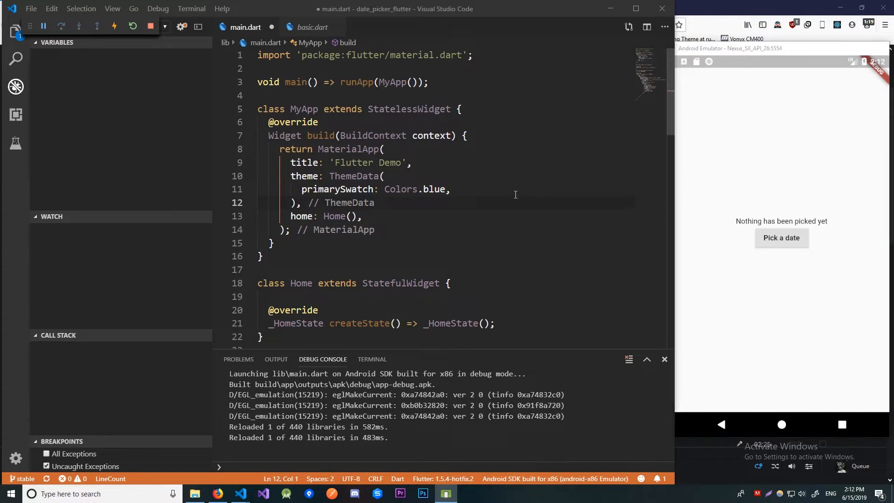
{"action": "type", "text": "textTheme: TextTheme(body1: TextStyle(fontSize: 21)"}
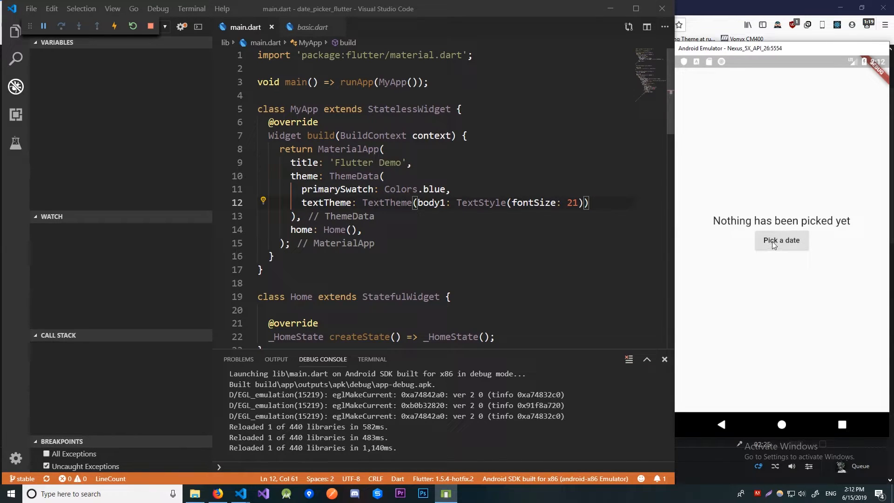
- Test the picker, then change its lastDate to 2021
{"action": "left_click", "coordinate": [781, 241]}
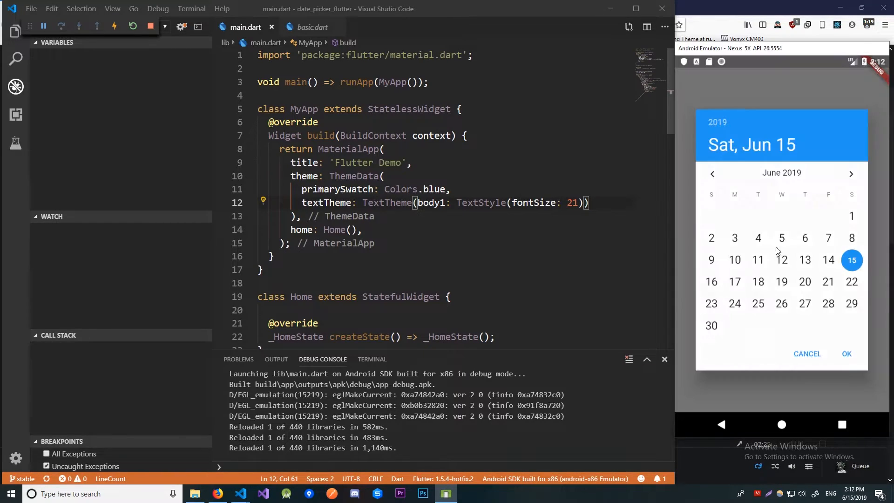
{"action": "mouse_move", "coordinate": [809, 178]}
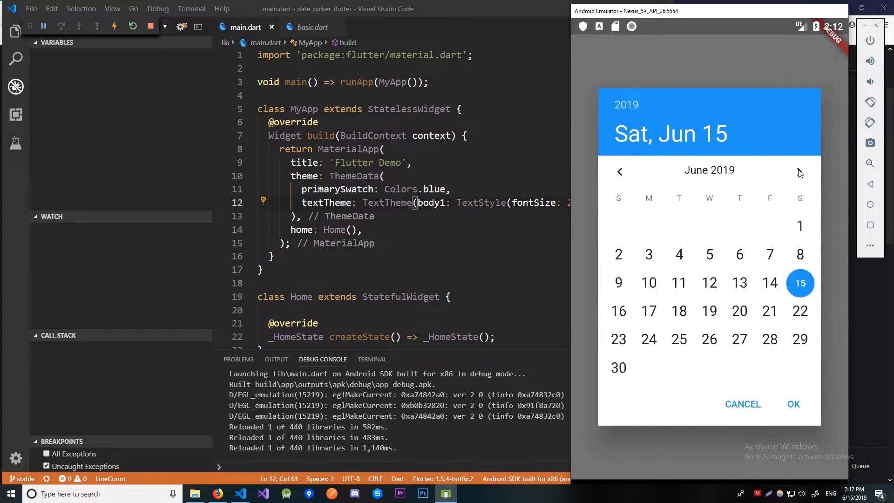
{"action": "left_click", "coordinate": [798, 172]}
{"action": "type", "text": "lastDate: DateTime(2"}
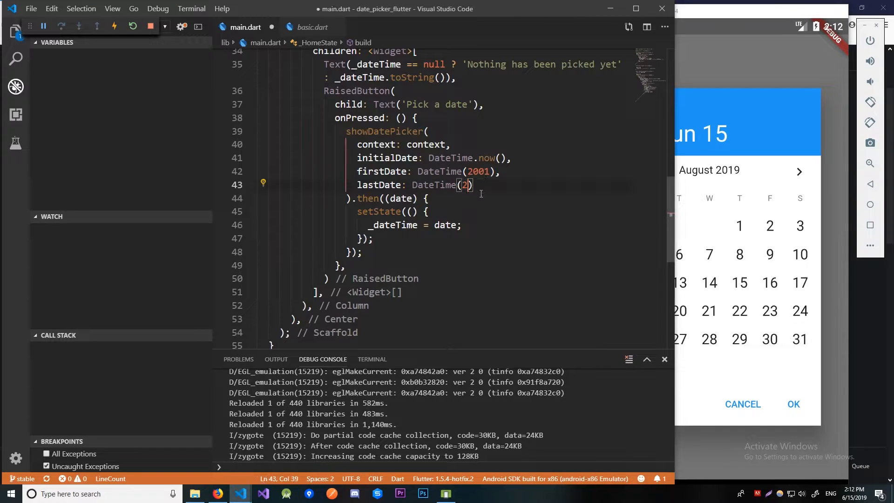
{"action": "type", "text": "021"}
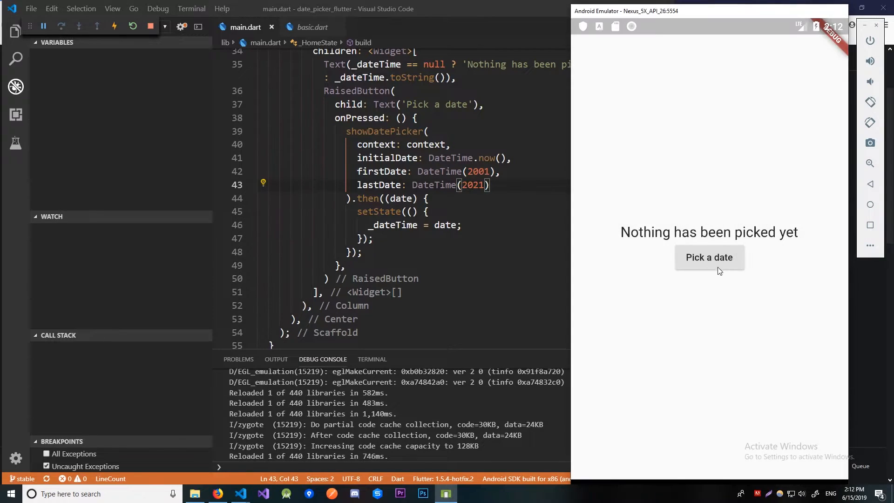
- Reopen the picker, go back three months and confirm November 12, 2019
{"action": "left_click", "coordinate": [708, 257]}
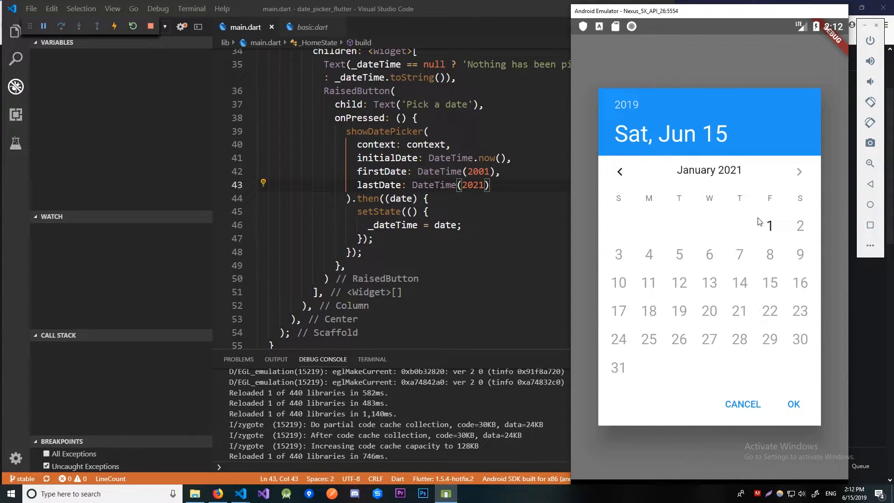
{"action": "mouse_move", "coordinate": [771, 225]}
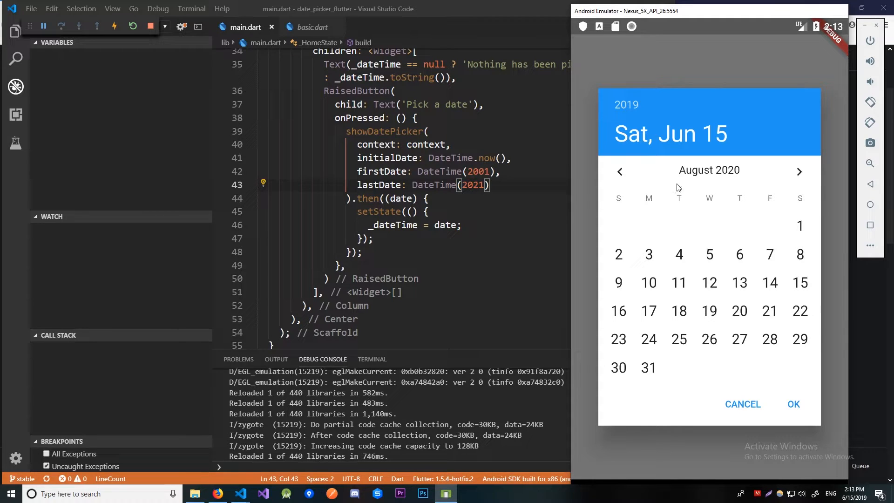
{"action": "left_click", "coordinate": [620, 171]}
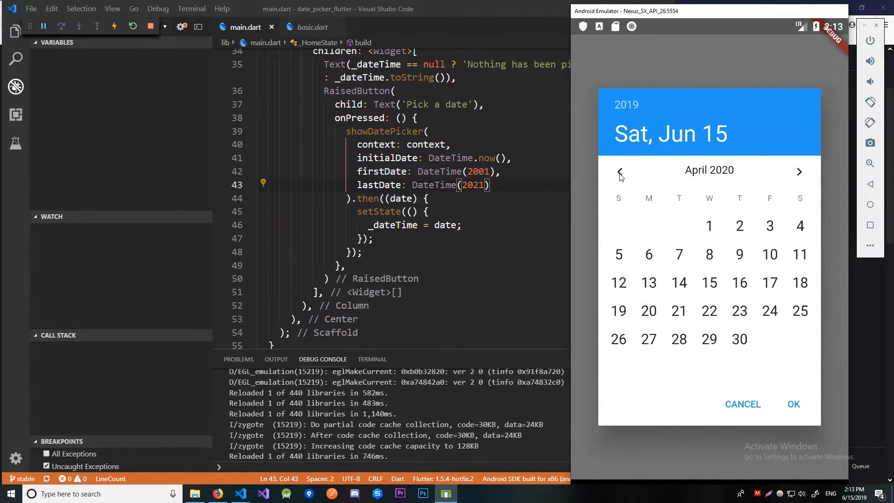
{"action": "left_click", "coordinate": [621, 170]}
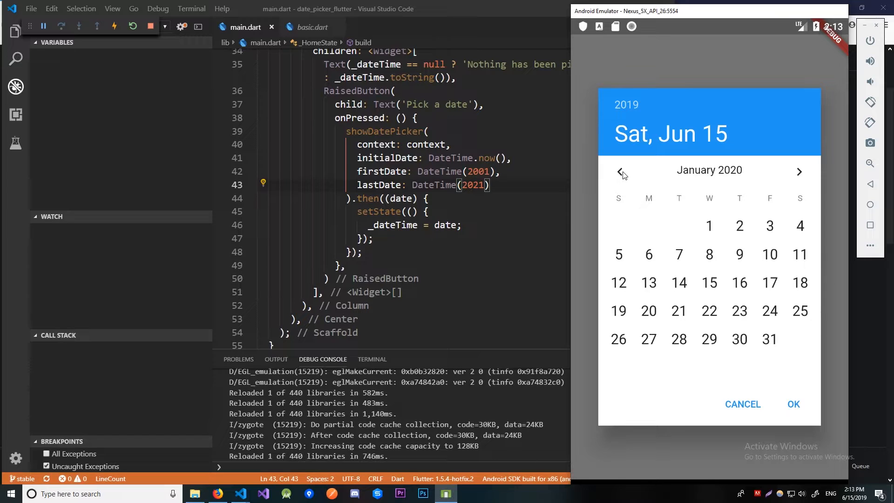
{"action": "left_click", "coordinate": [621, 171]}
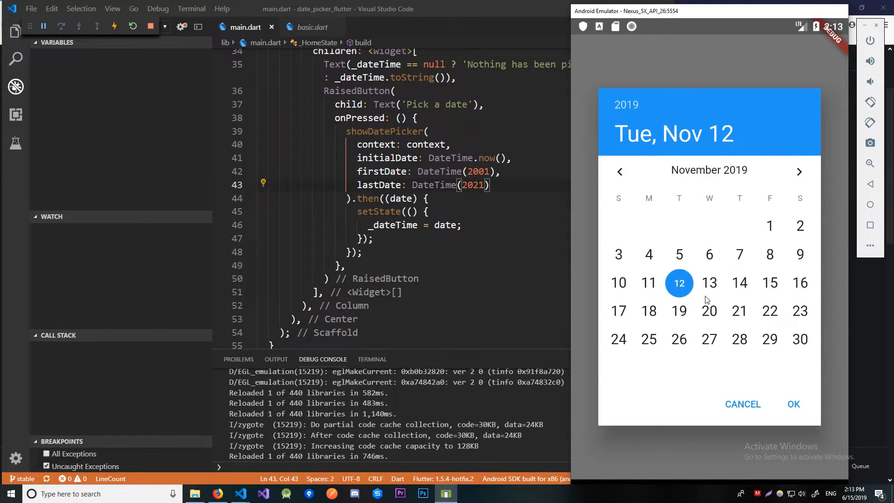
{"action": "left_click", "coordinate": [793, 404]}
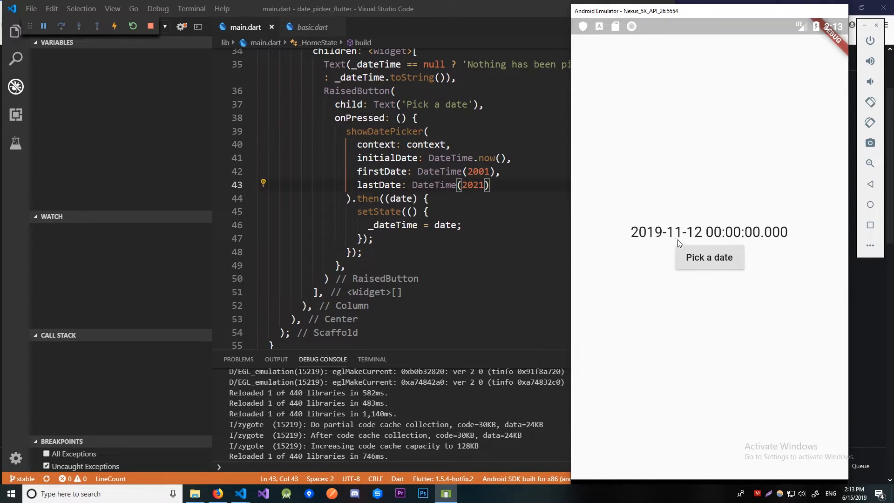
{"action": "mouse_move", "coordinate": [695, 236]}
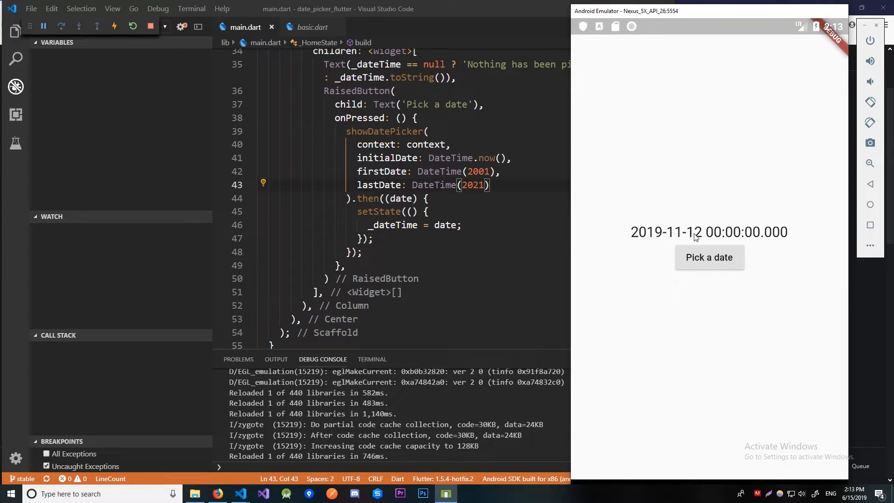
{"action": "mouse_move", "coordinate": [764, 245]}
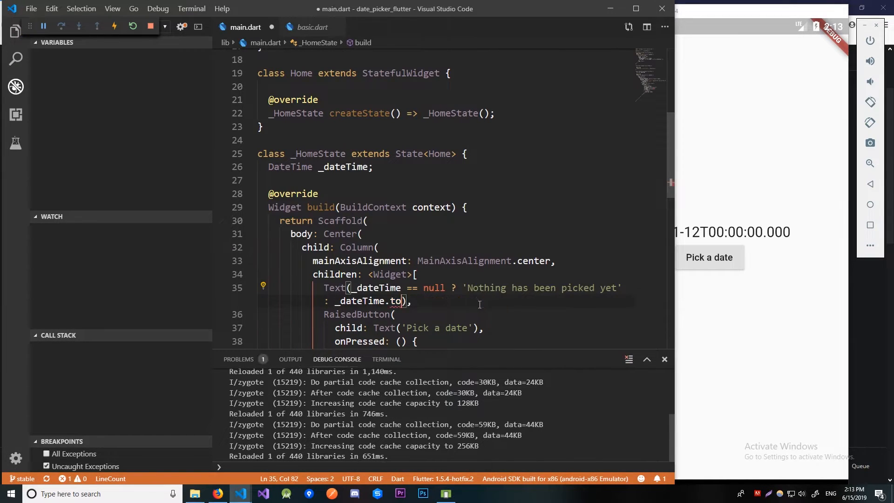
- Complete _dateTime.toString(), then open and cancel the date picker in the app
{"action": "type", "text": "String()"}
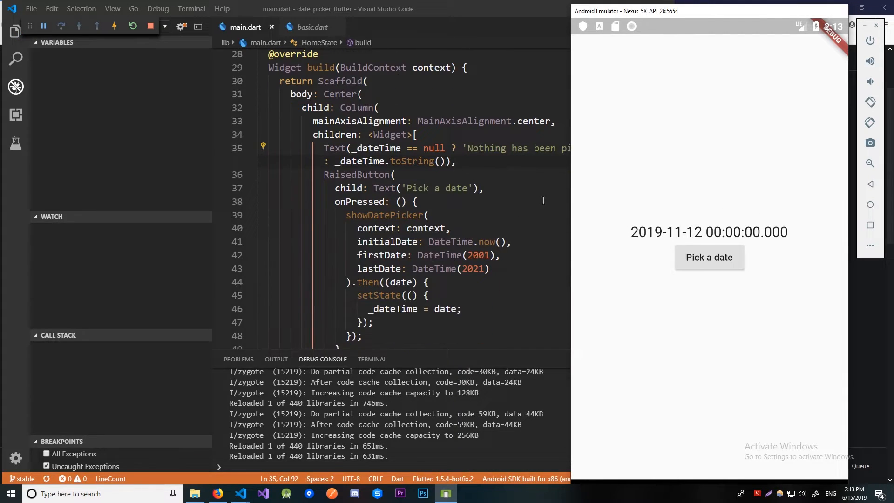
{"action": "left_click", "coordinate": [709, 257]}
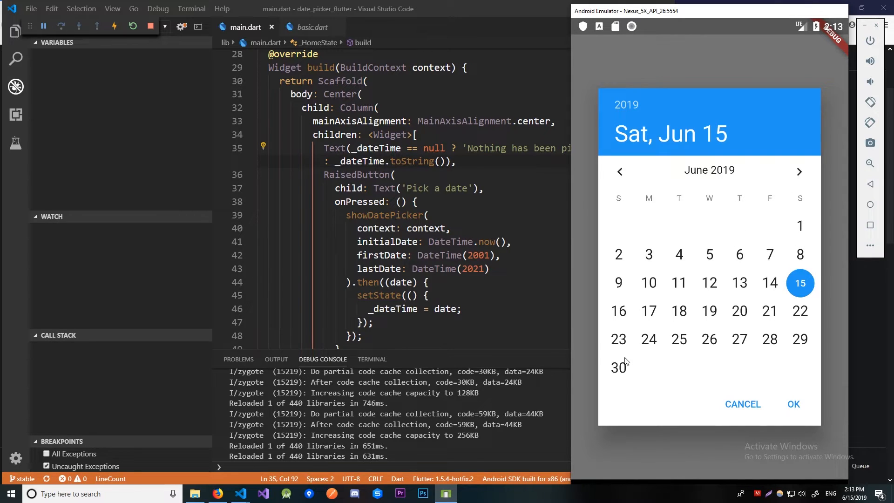
{"action": "left_click", "coordinate": [742, 404]}
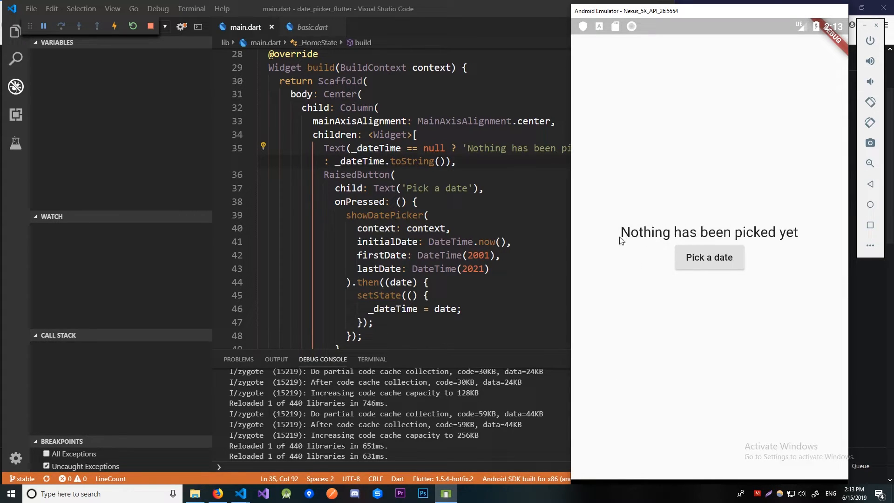
- Reopen the picker to check its starting date, dismissing it without picking
{"action": "left_click", "coordinate": [709, 257]}
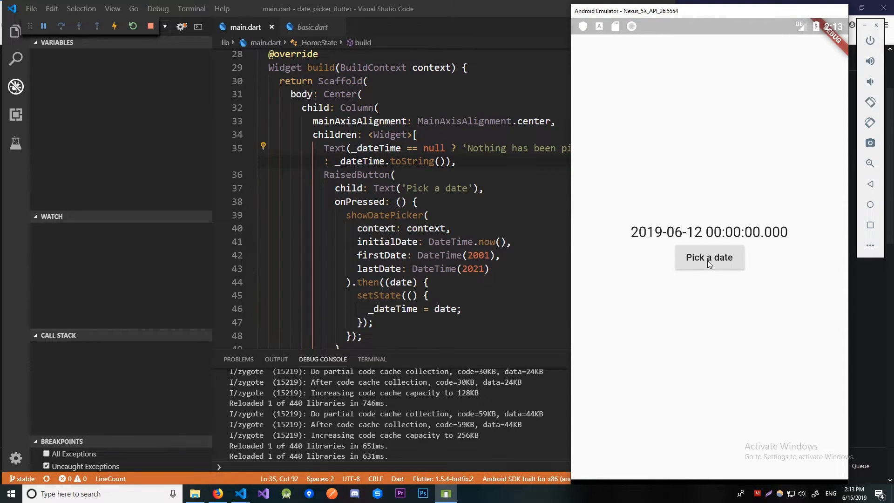
{"action": "left_click", "coordinate": [709, 258]}
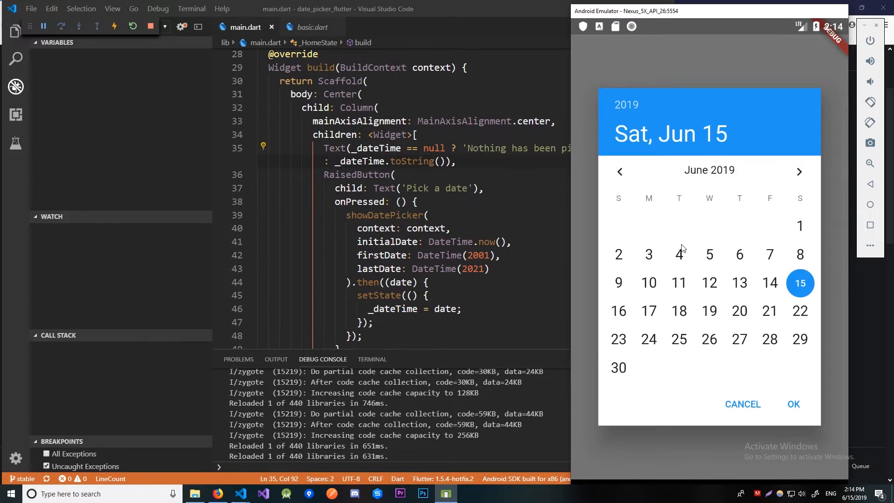
{"action": "left_click", "coordinate": [742, 404]}
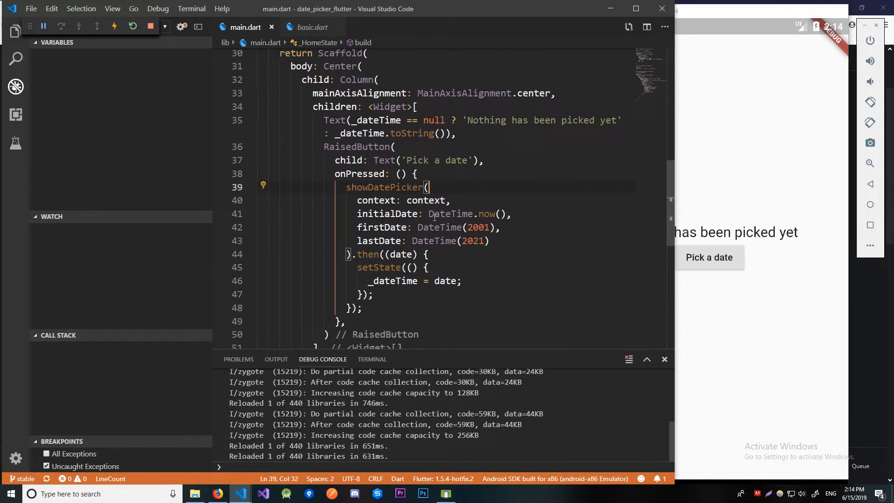
- Set initialDate to _dateTime == null ? DateTime.now() : _dateTime and save to hot reload
{"action": "double_click", "coordinate": [450, 214]}
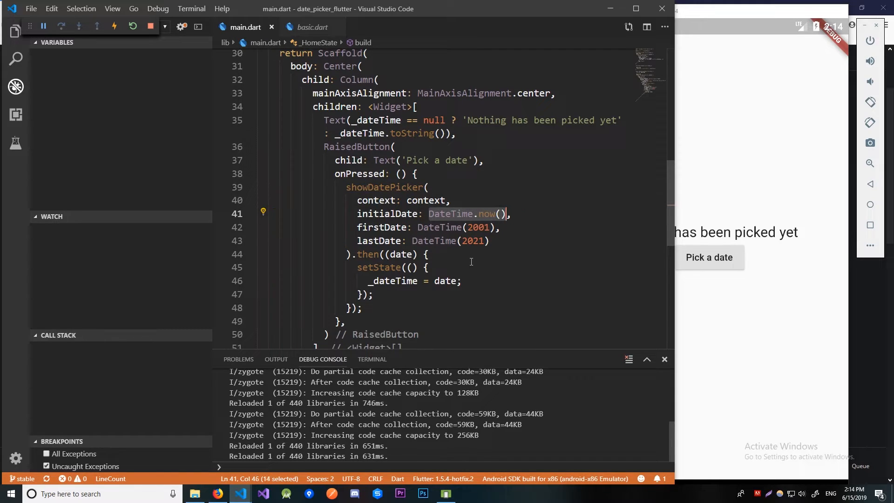
{"action": "type", "text": "_dateTime == null ?"}
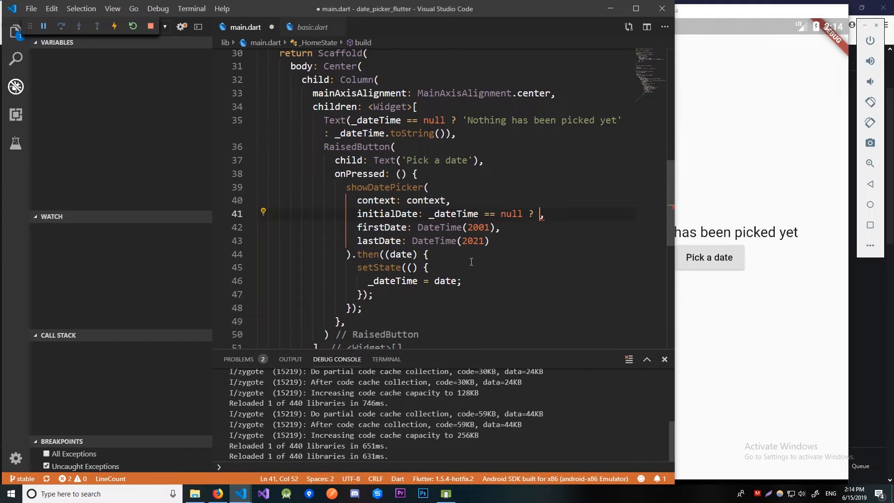
{"action": "type", "text": "DateTime.now() :"}
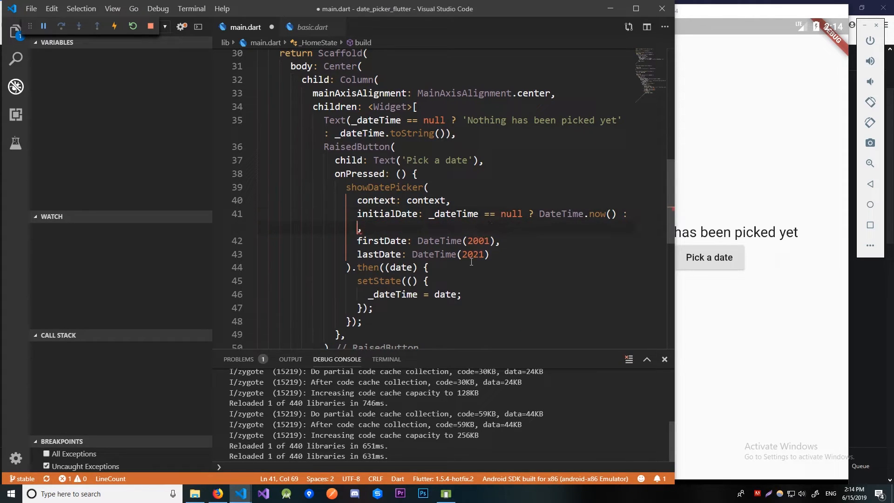
{"action": "type", "text": "_dateTime"}
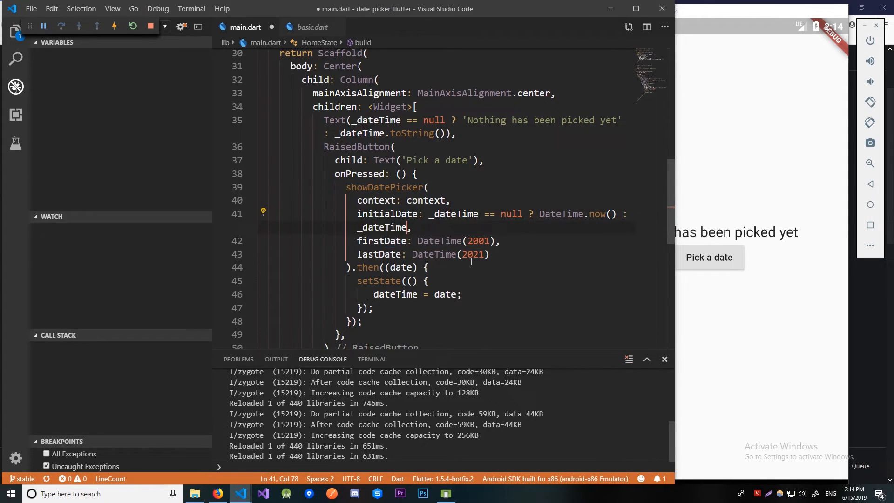
{"action": "key", "text": "Ctrl+S"}
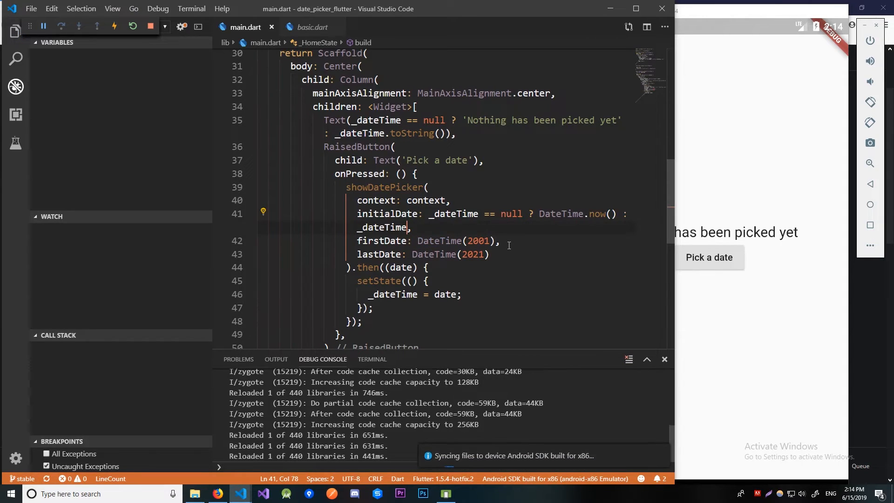
- Pick August 1, reopen to confirm the picker starts there, then pick May 14
{"action": "left_click", "coordinate": [708, 257]}
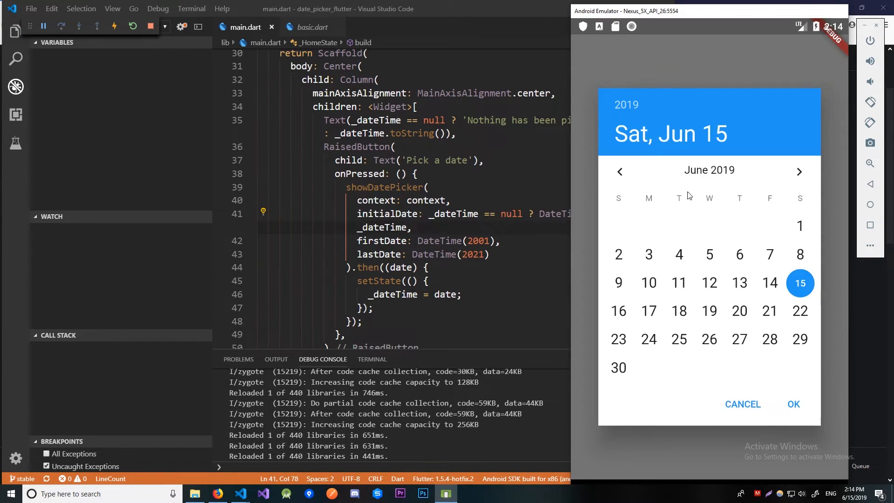
{"action": "left_click", "coordinate": [799, 171]}
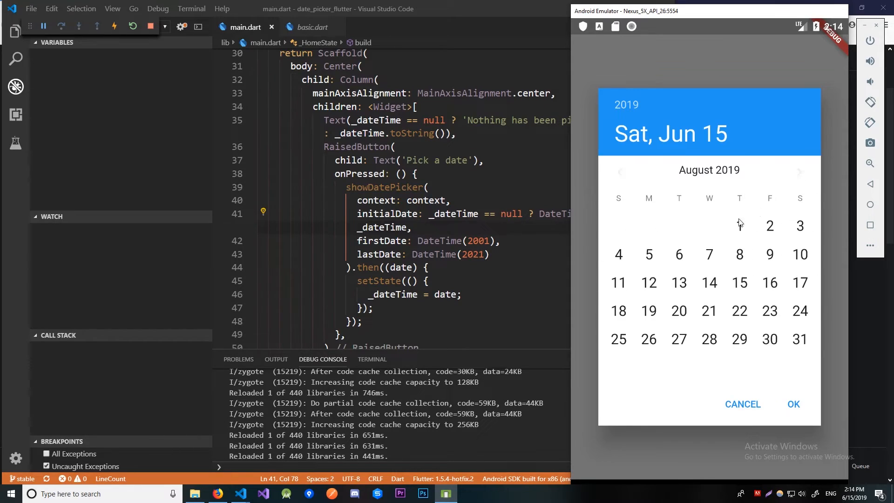
{"action": "left_click", "coordinate": [793, 404]}
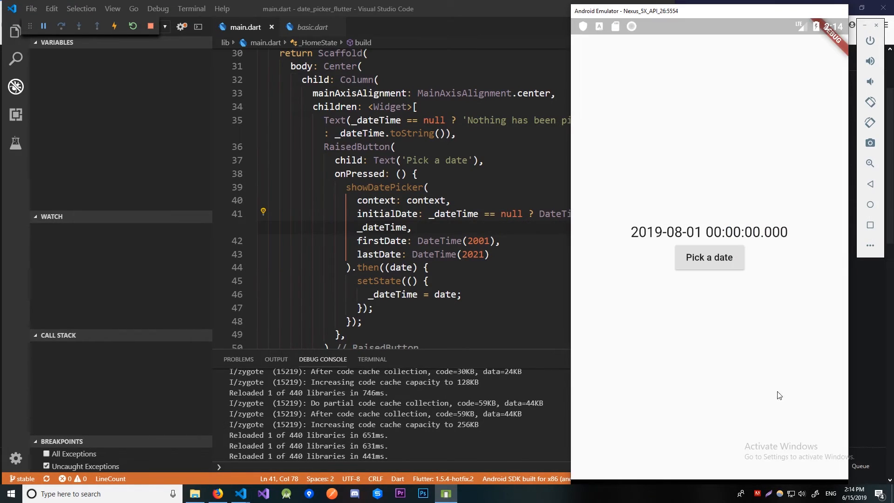
{"action": "left_click", "coordinate": [709, 257]}
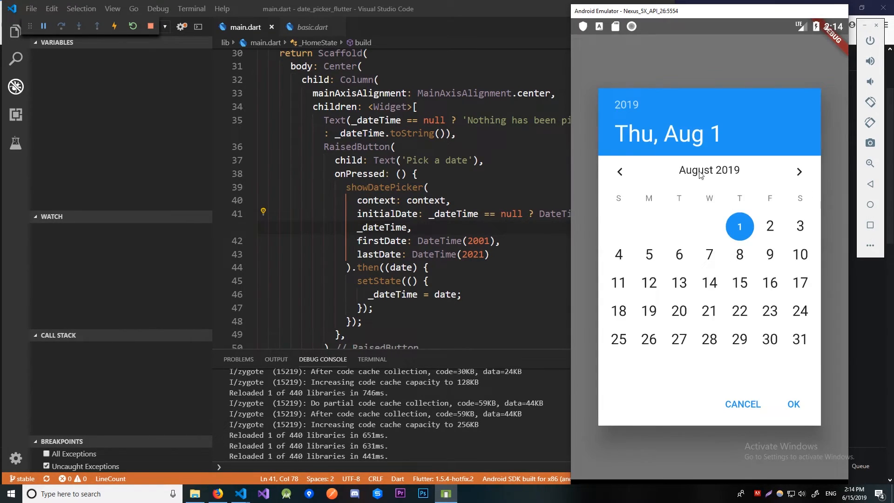
{"action": "left_click", "coordinate": [619, 171]}
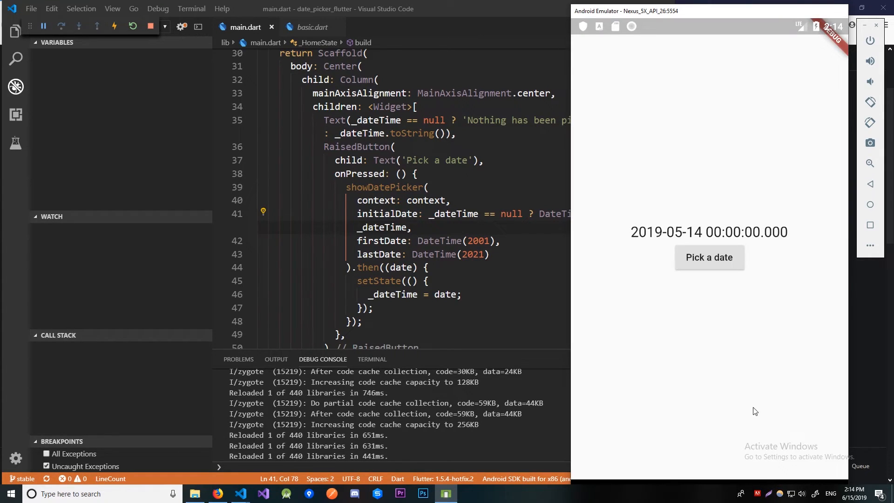
{"action": "mouse_move", "coordinate": [581, 117]}
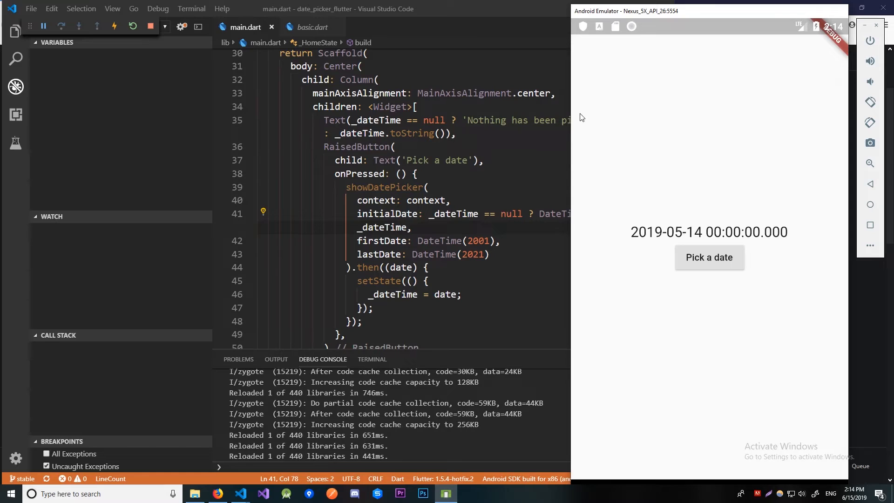
{"action": "mouse_move", "coordinate": [624, 265]}
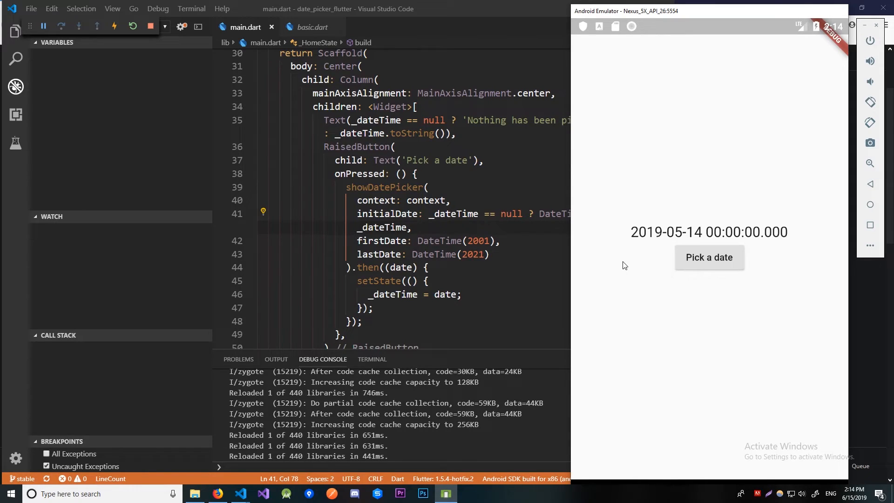
{"action": "mouse_move", "coordinate": [708, 273]}
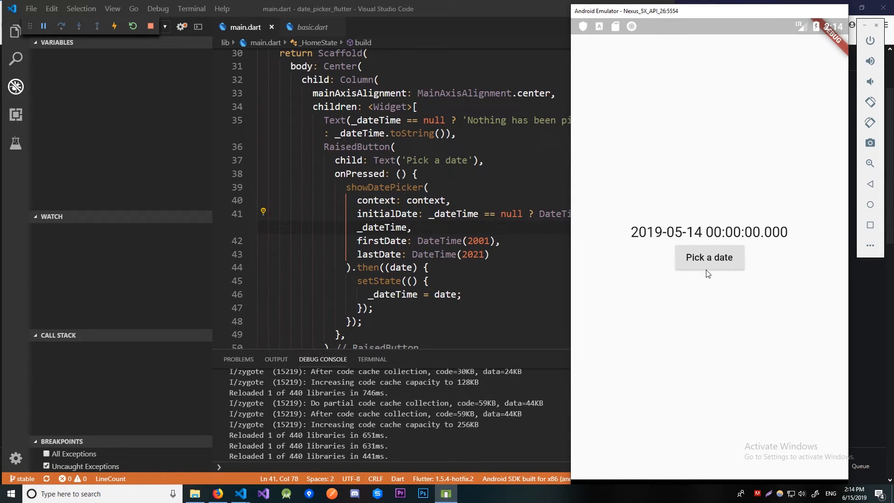
{"action": "mouse_move", "coordinate": [693, 278]}
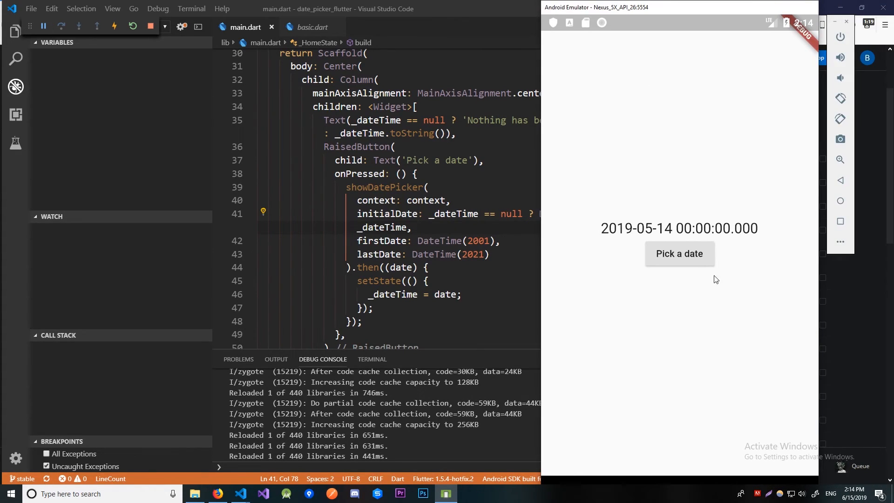
- Open the date picker in the emulator to choose September 18, 2019
{"action": "left_click", "coordinate": [679, 253]}
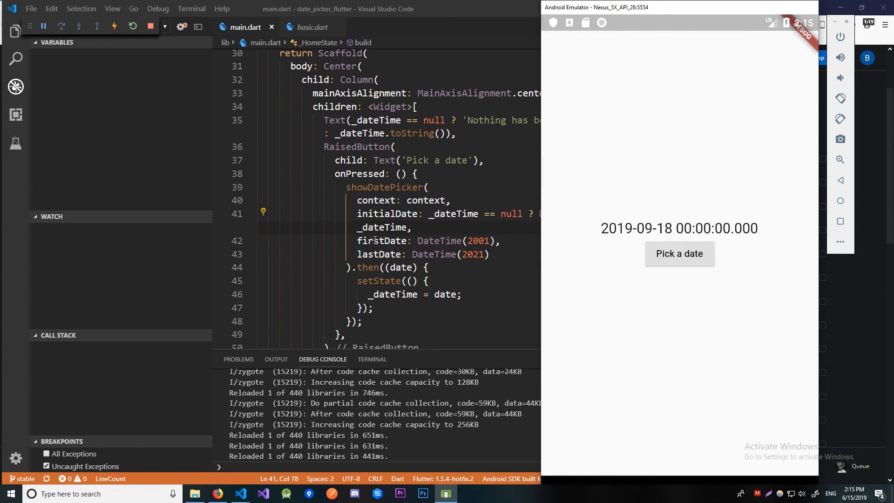
{"action": "mouse_move", "coordinate": [519, 273]}
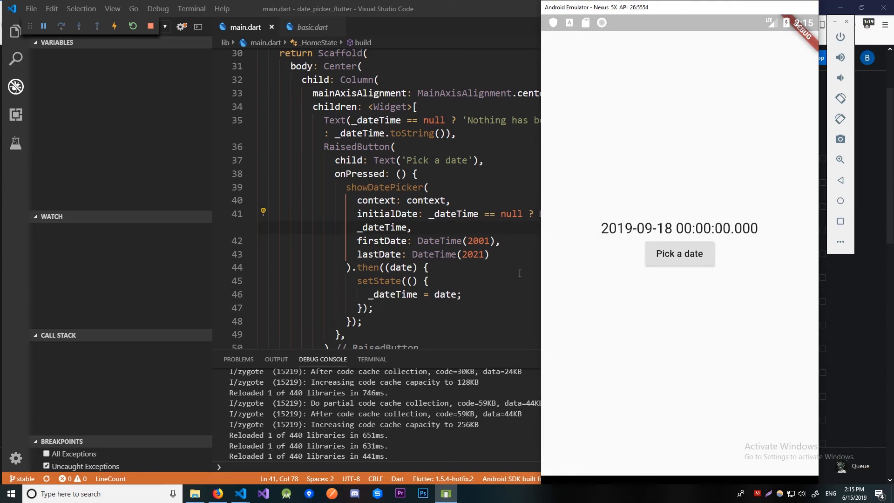
{"action": "mouse_move", "coordinate": [508, 259]}
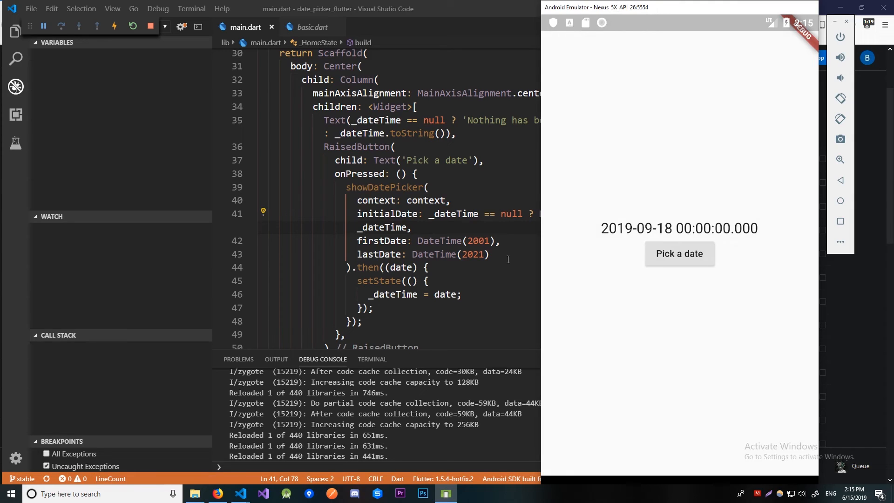
{"action": "mouse_move", "coordinate": [509, 255]}
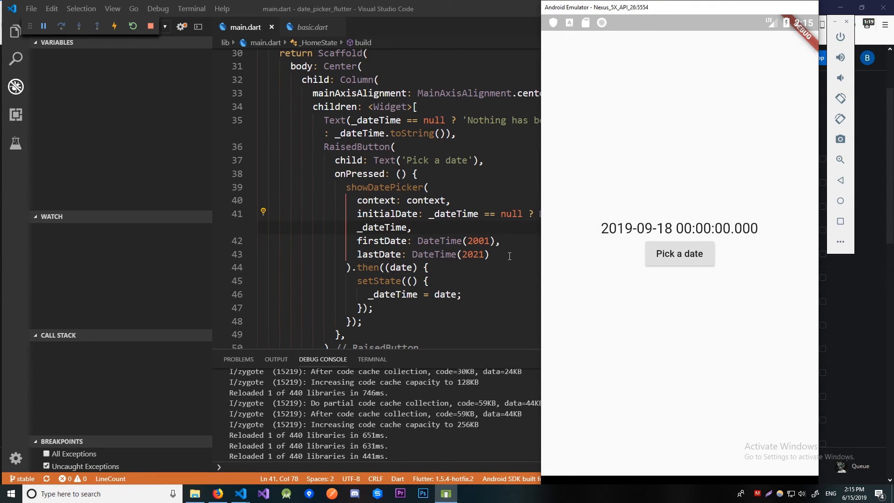